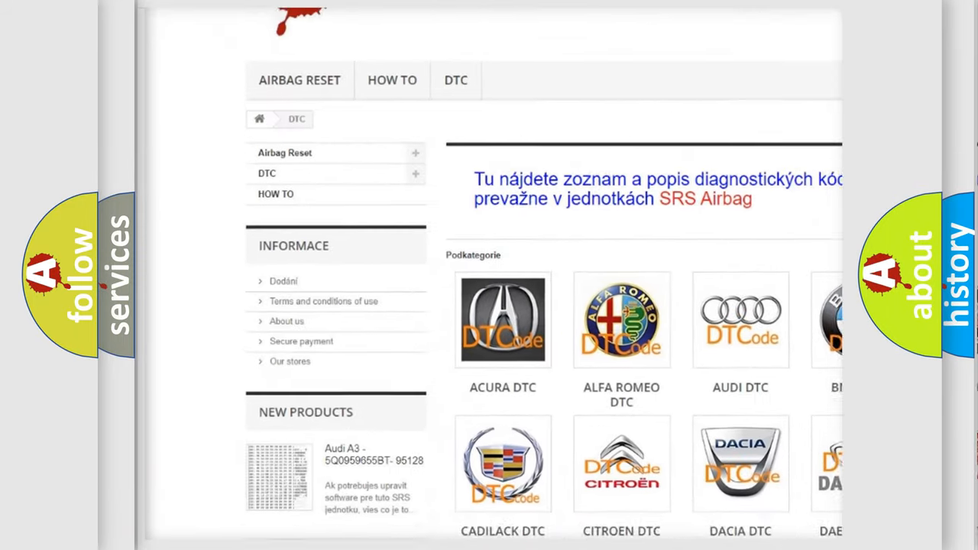
- Scroll down the airbagreset.sk DTC catalogue to reveal the long list of error codes
scroll("down", 3)
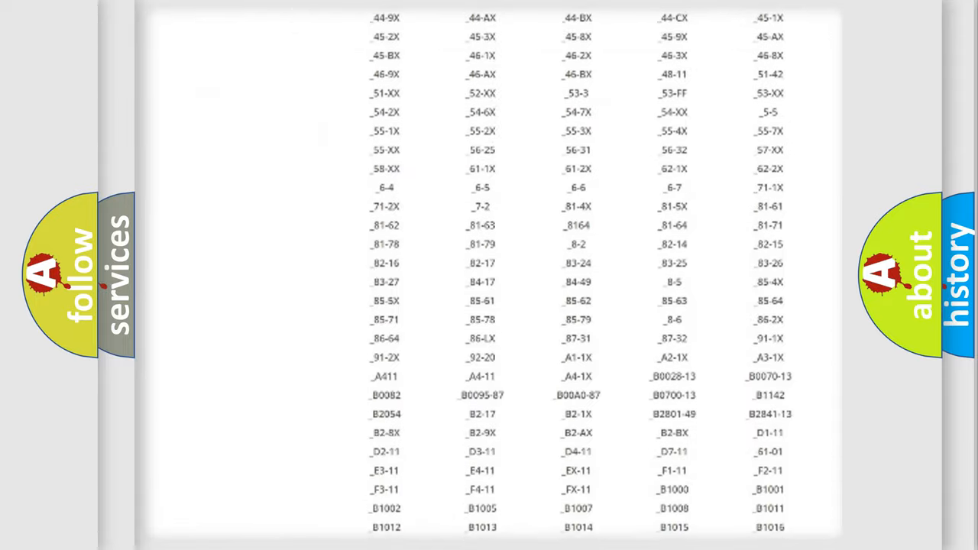
scroll("down", 3)
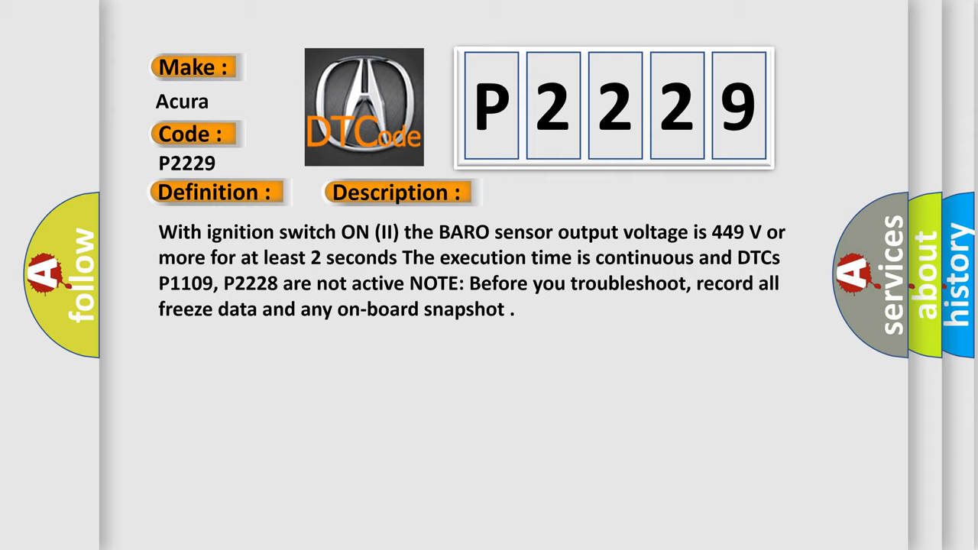
- Advance the Acura P2229 slide to reveal its definition, description and BARO-sensor causes
left_click(562, 193)
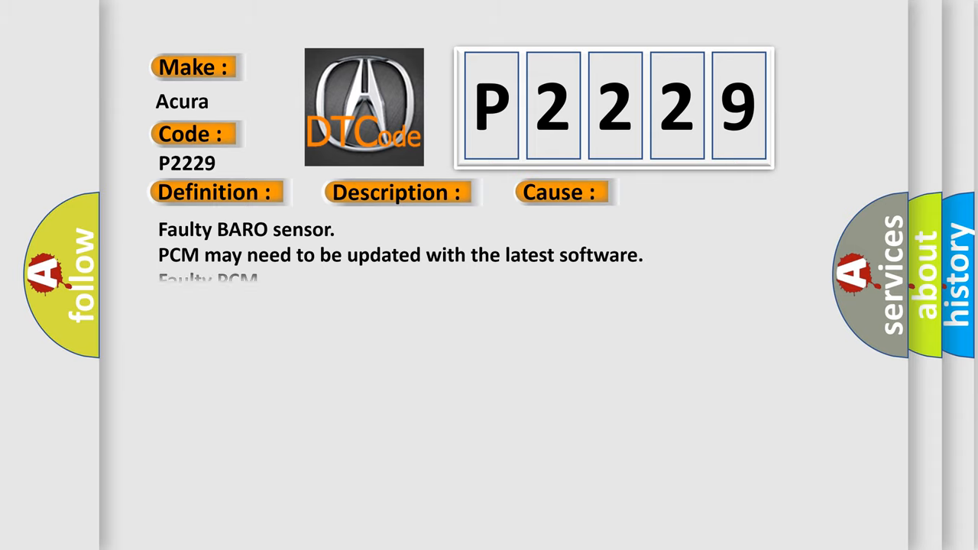